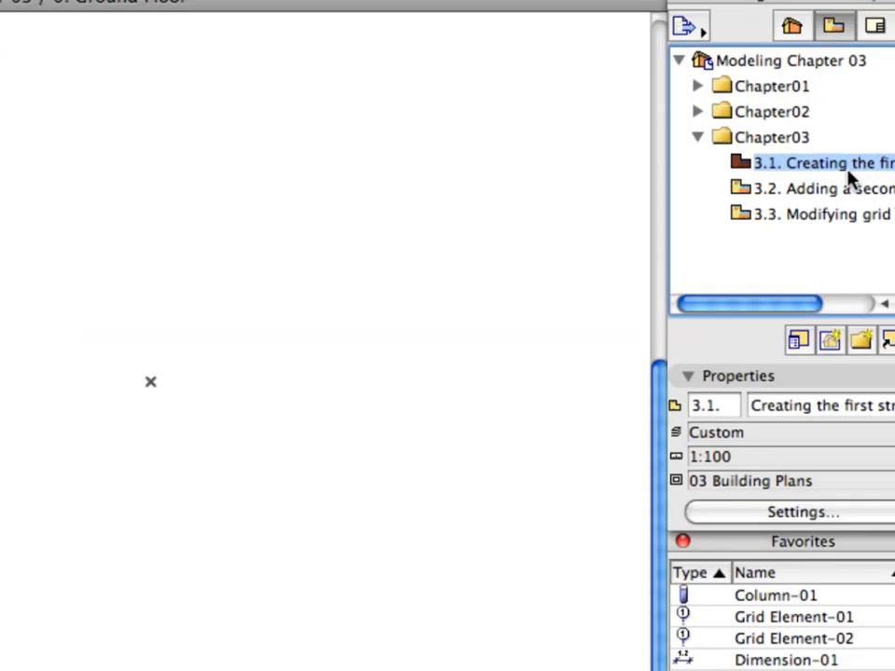
Show the Design menu commands that contain Grid System.
click(168, 11)
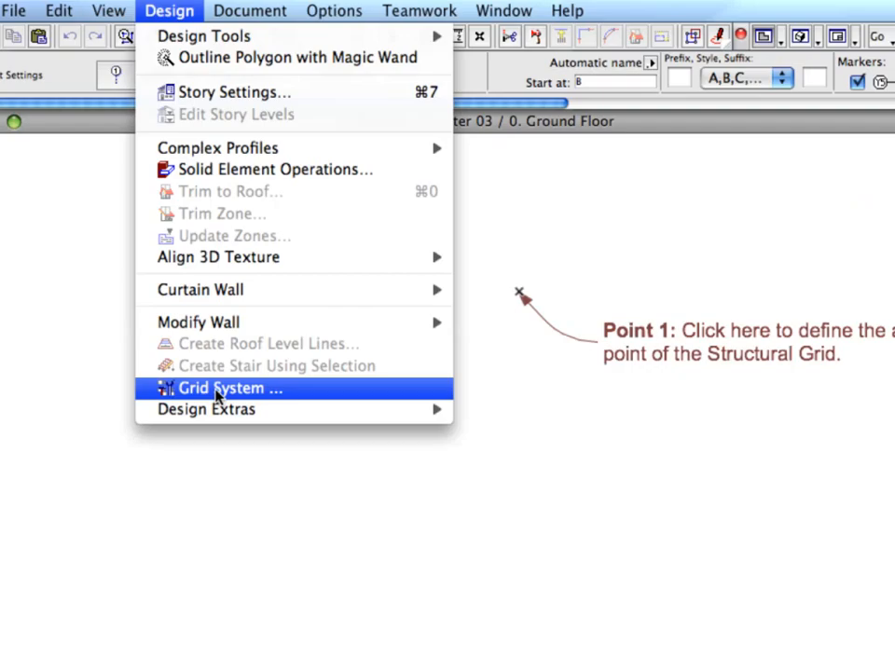
mouse_move(295, 399)
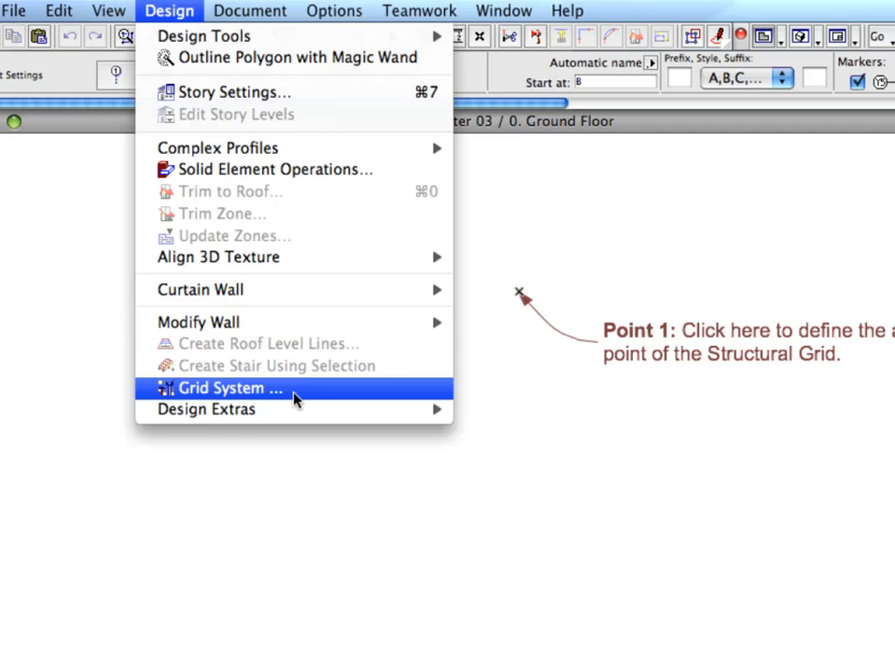
In Grid System Settings choose Column at intersections and dimension lines at distance 3.
click(222, 387)
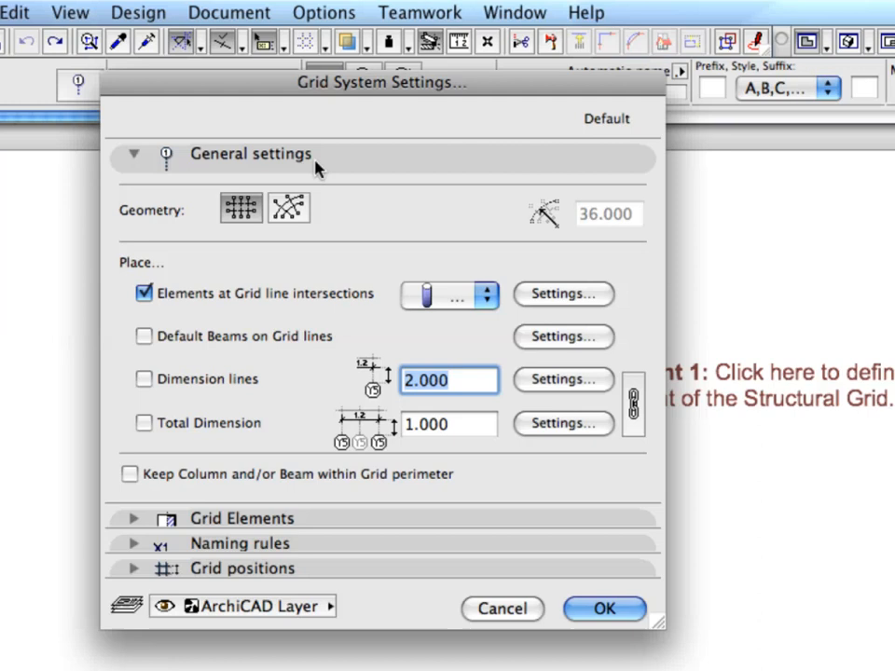
mouse_move(283, 201)
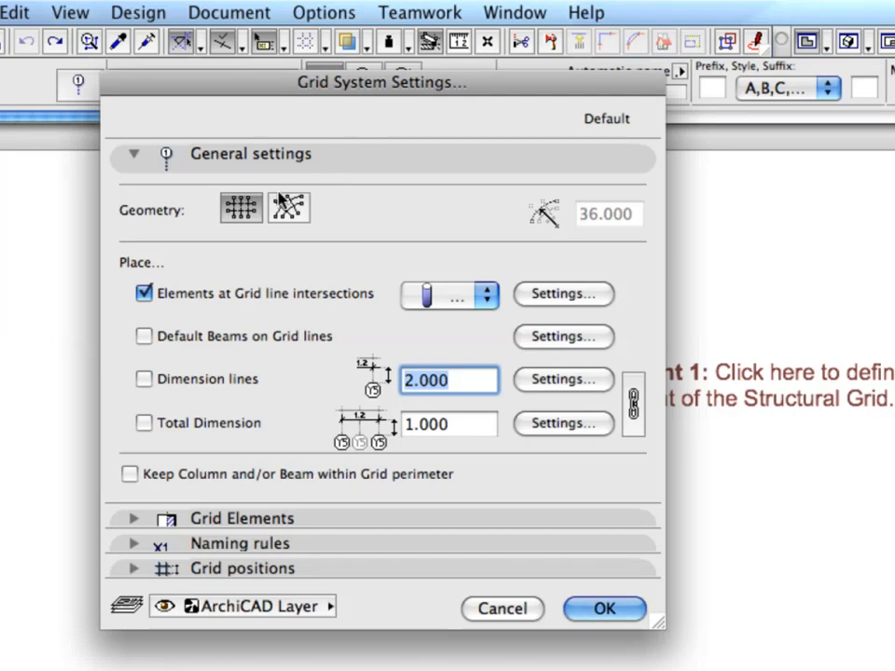
mouse_move(241, 209)
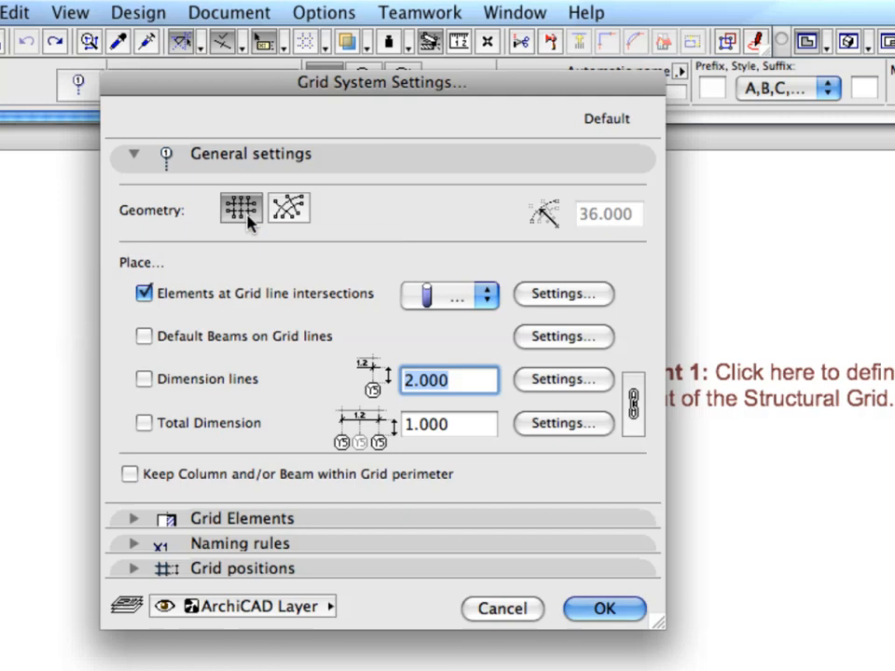
mouse_move(240, 209)
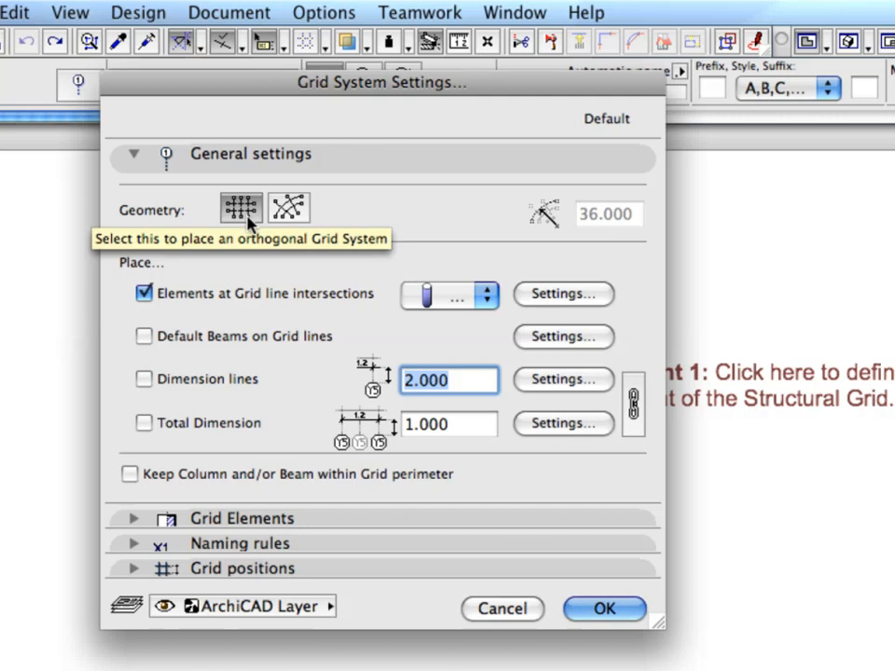
mouse_move(149, 307)
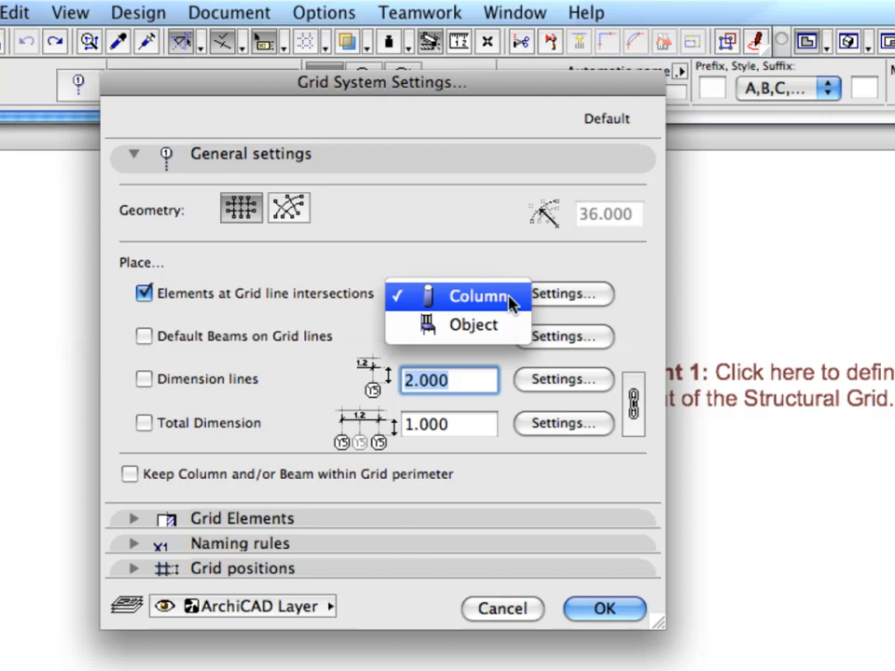
click(477, 294)
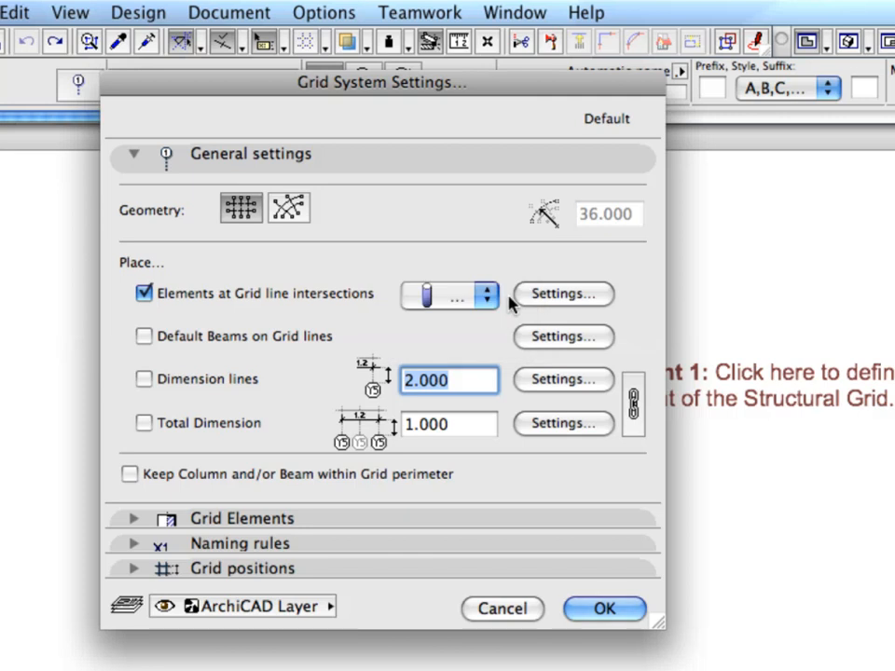
mouse_move(167, 390)
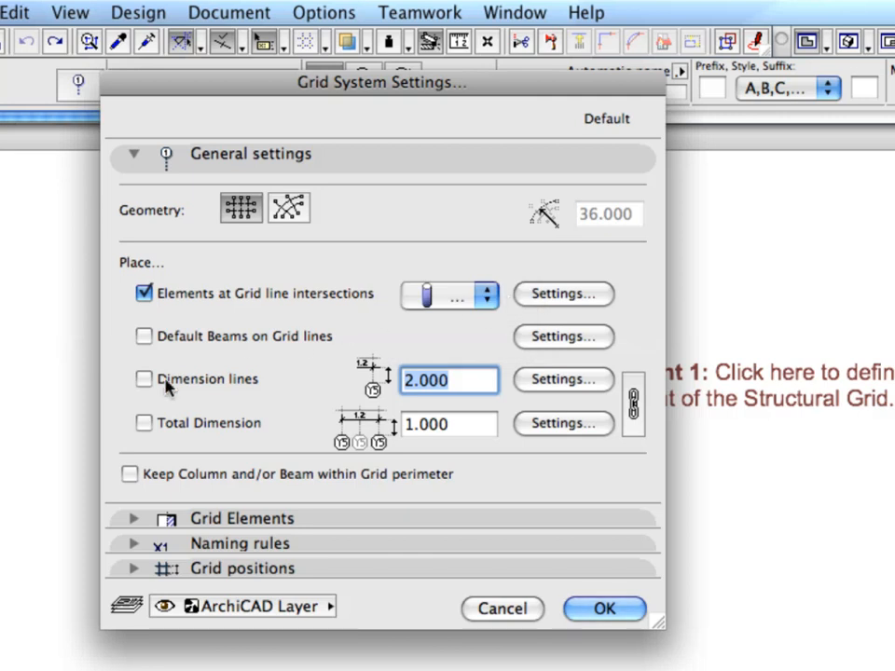
mouse_move(146, 380)
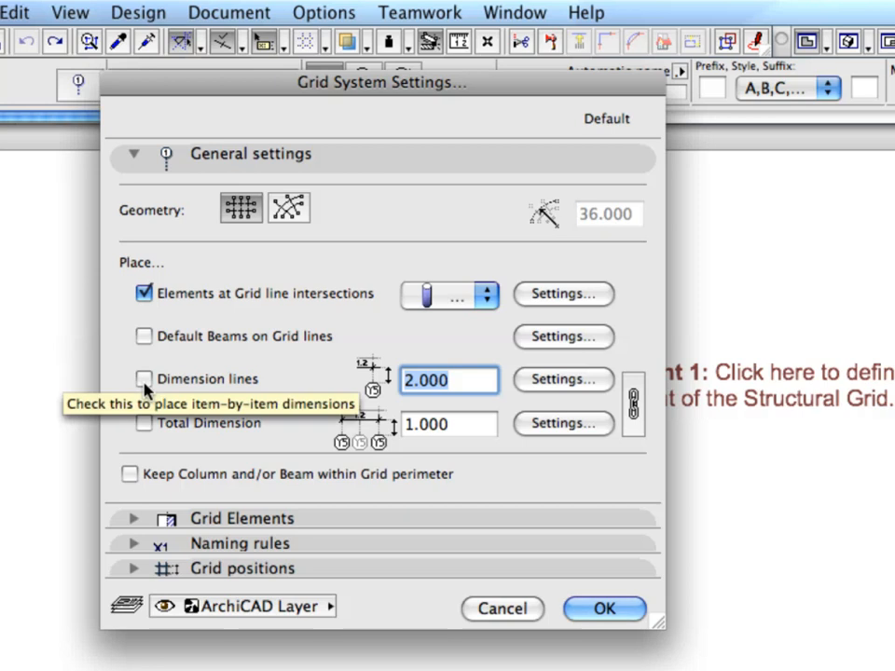
click(144, 378)
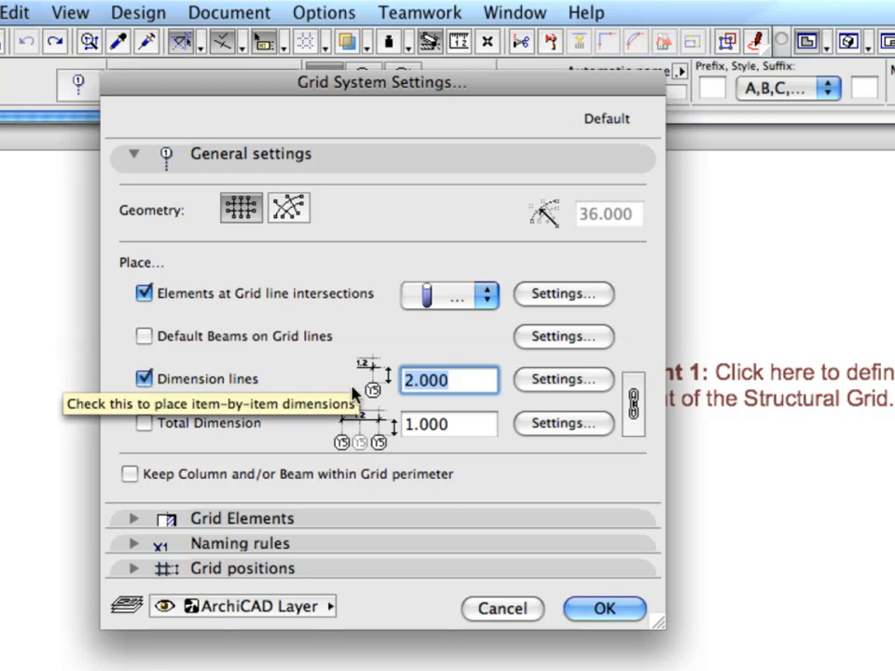
mouse_move(457, 380)
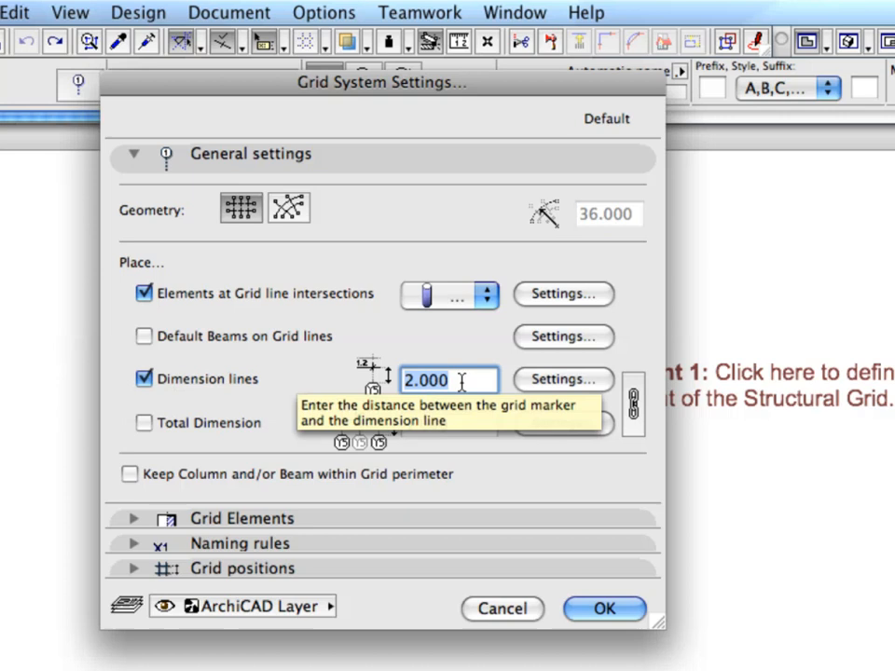
text(3)
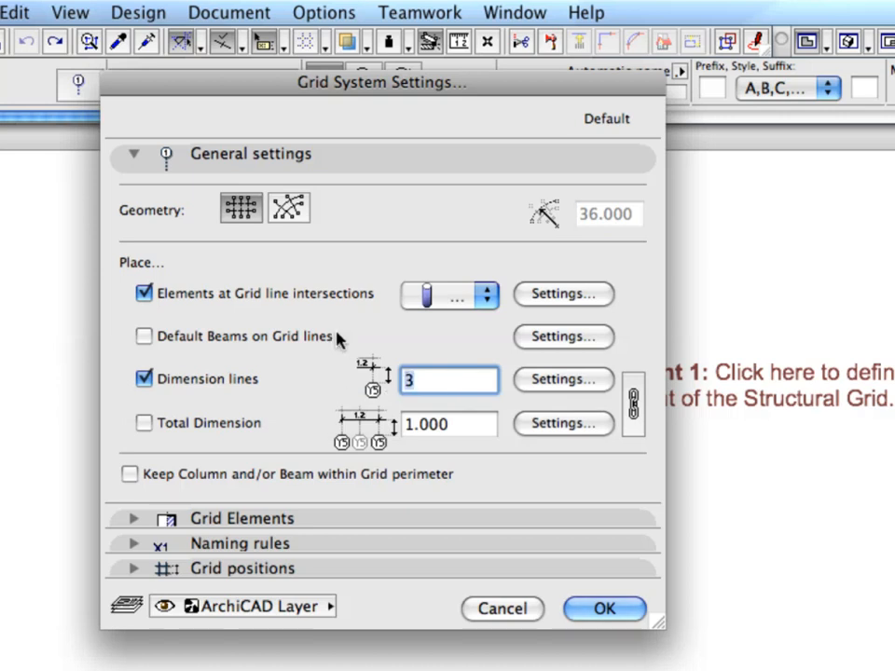
click(134, 152)
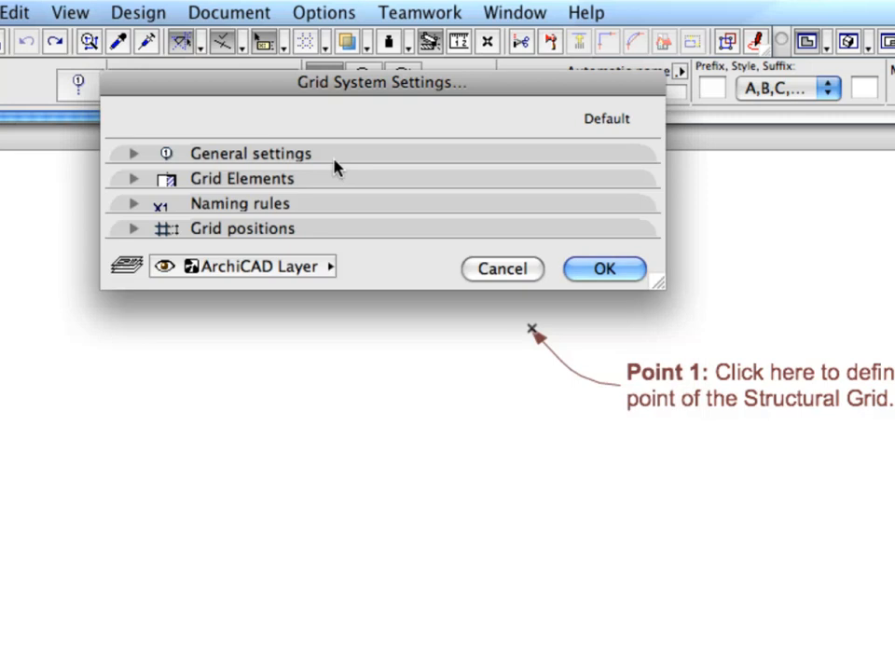
Put grid markers on the top and right ends with 5.000 extension, then reveal naming rules.
click(133, 179)
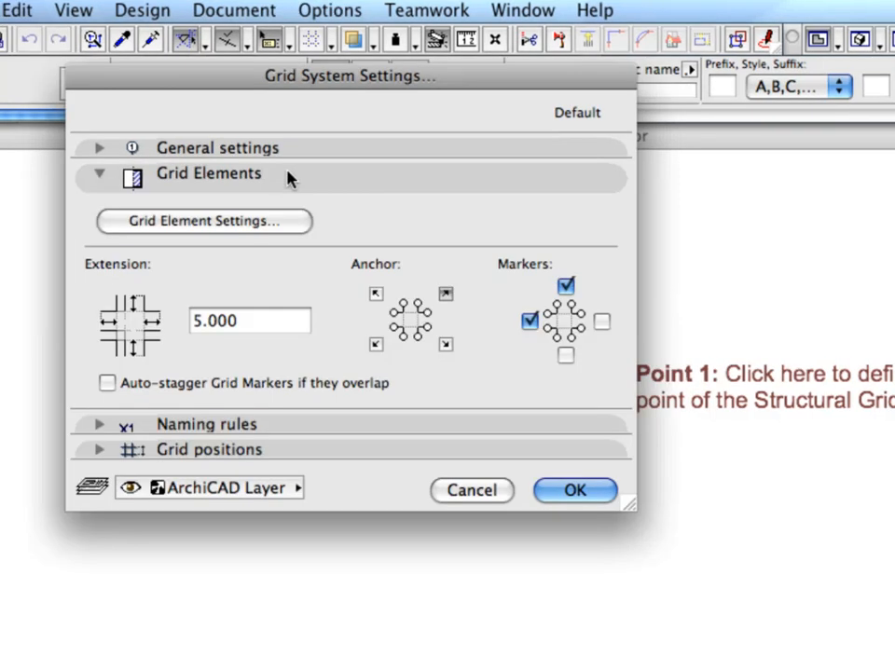
click(250, 321)
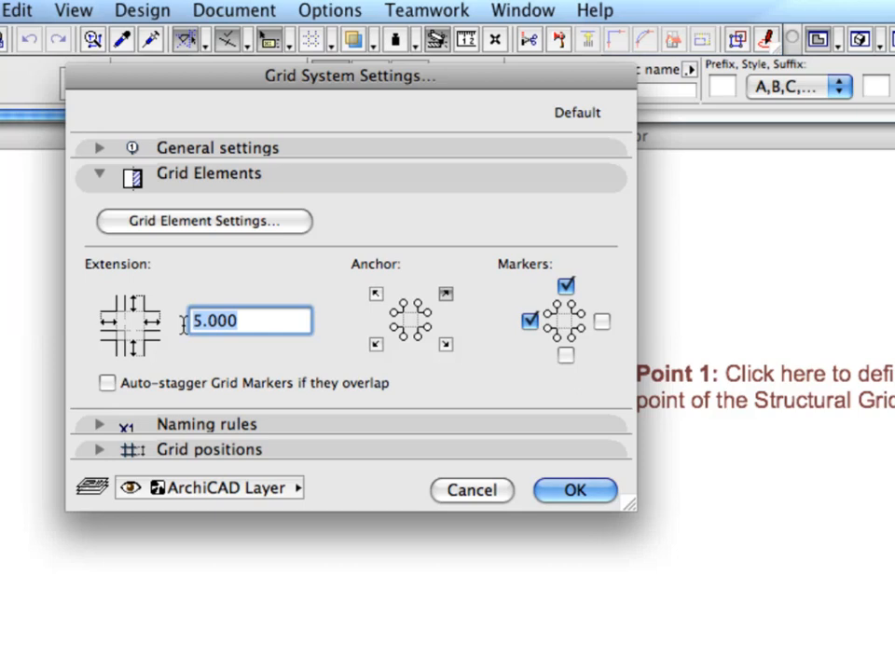
mouse_move(445, 306)
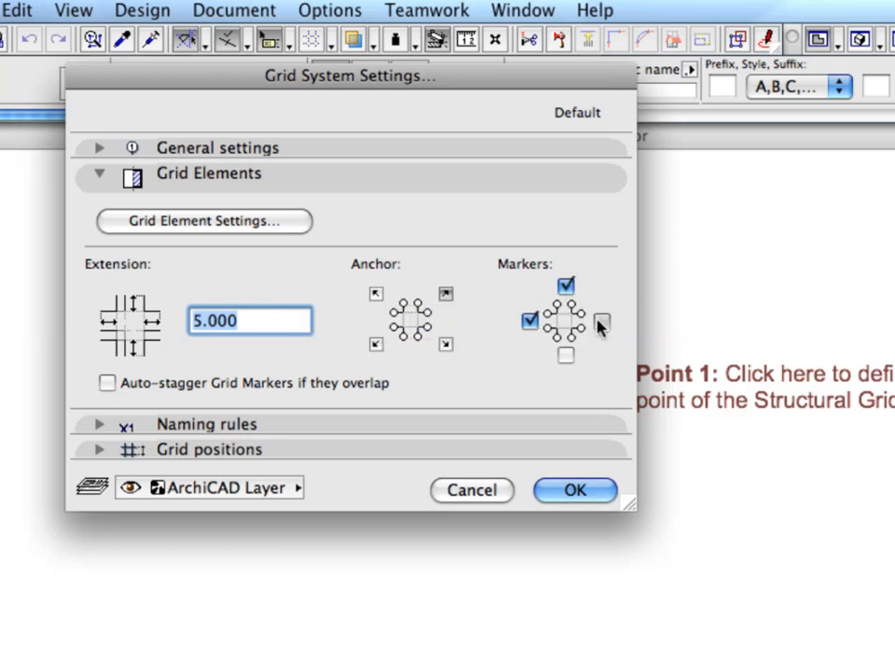
click(601, 321)
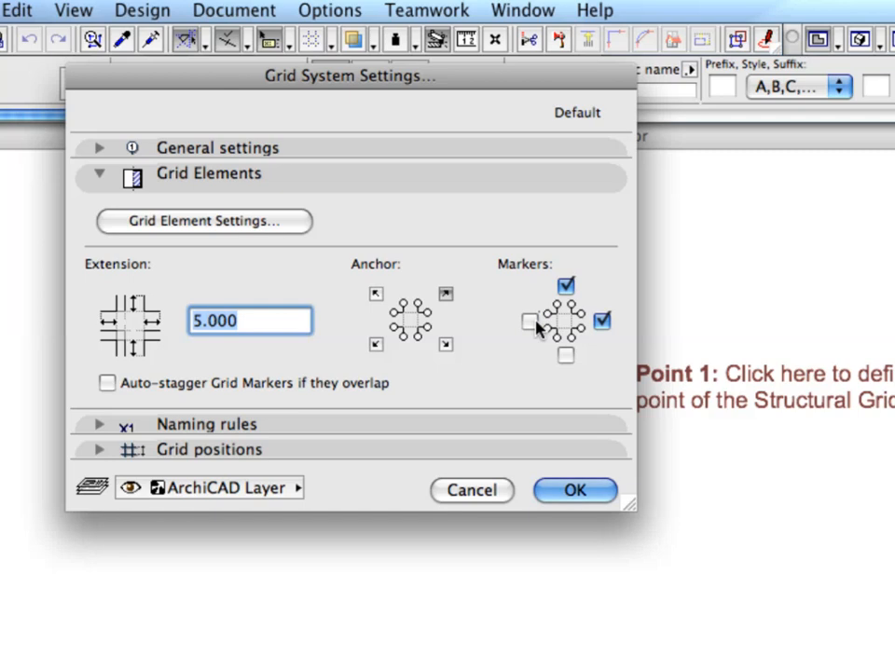
mouse_move(500, 310)
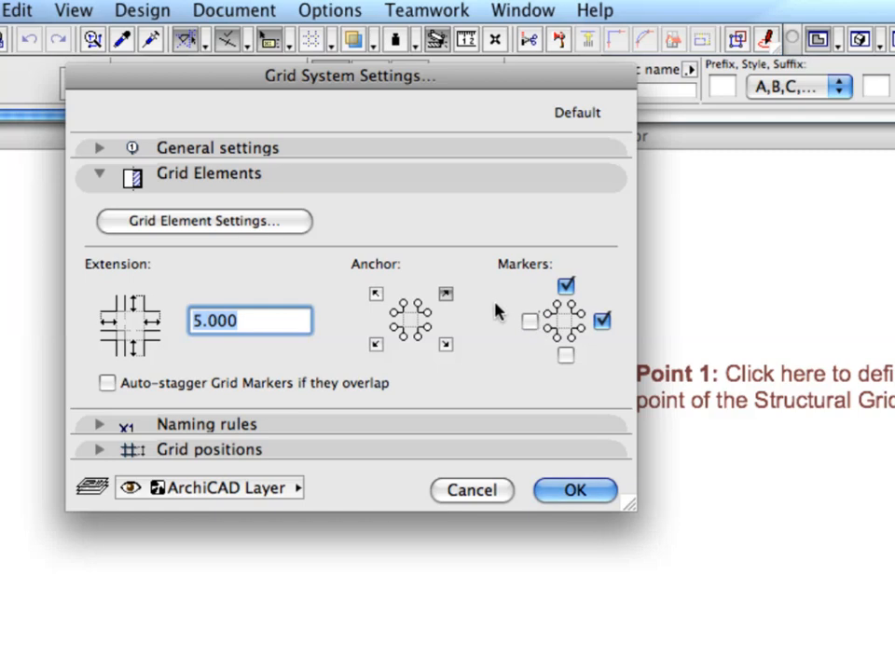
click(99, 174)
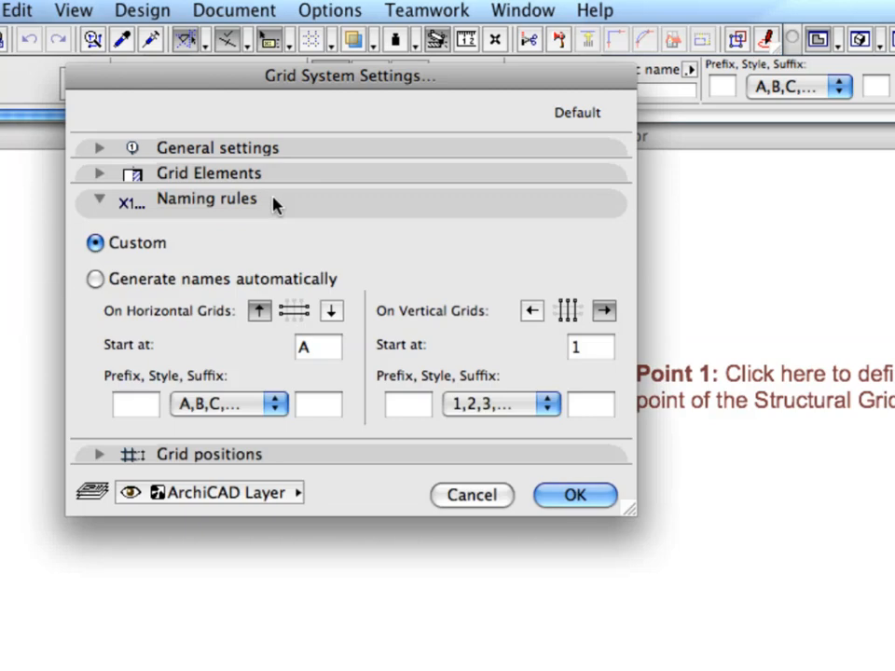
mouse_move(235, 376)
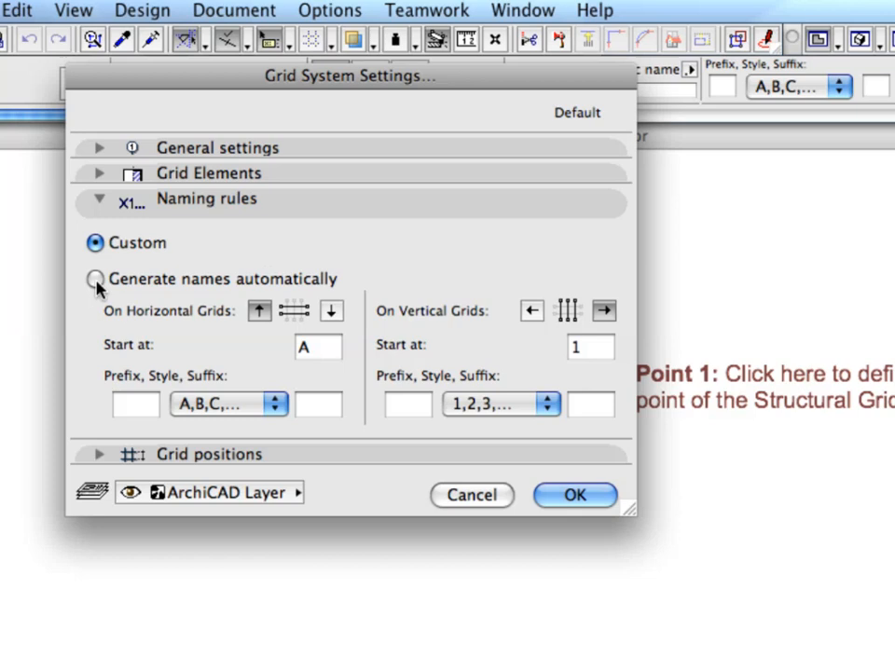
Generate grid names automatically, letters from A horizontally and numbers from 1 vertically.
click(95, 279)
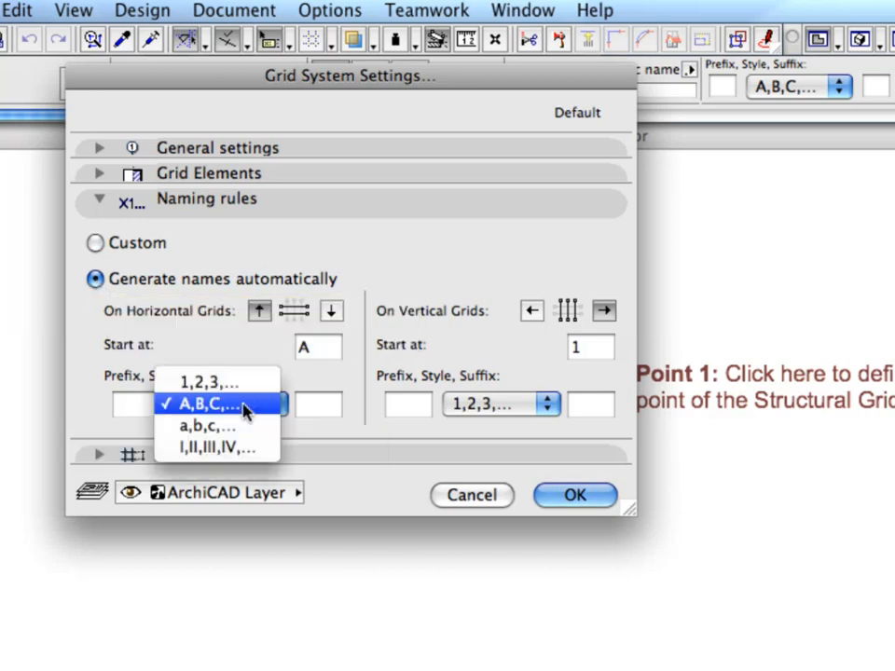
click(216, 405)
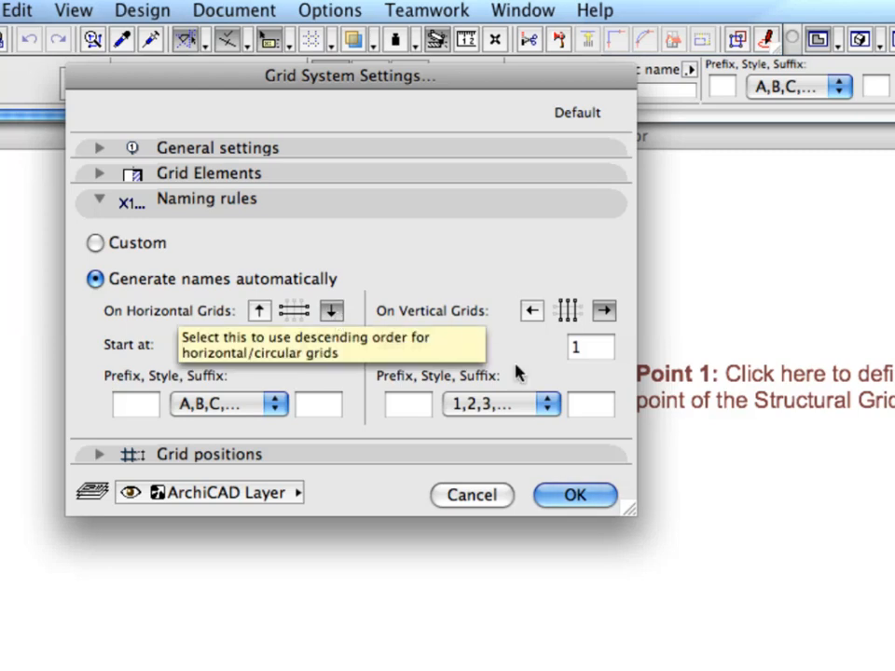
mouse_move(544, 418)
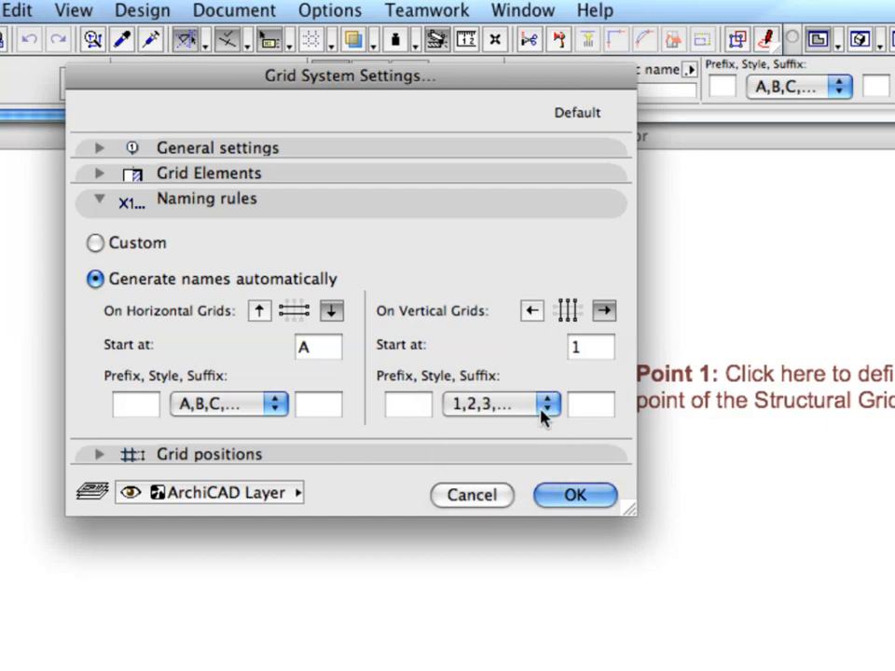
mouse_move(532, 309)
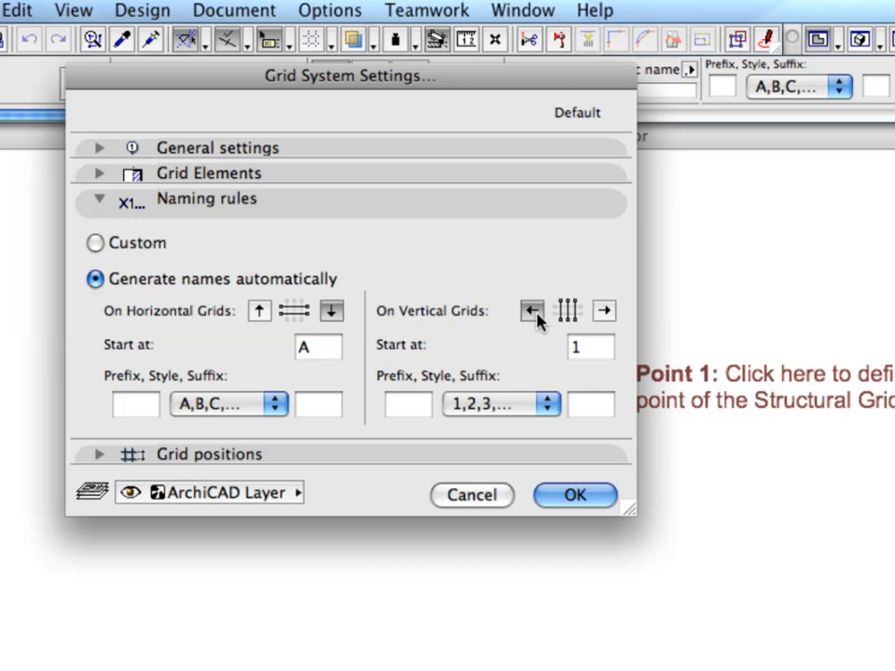
mouse_move(533, 309)
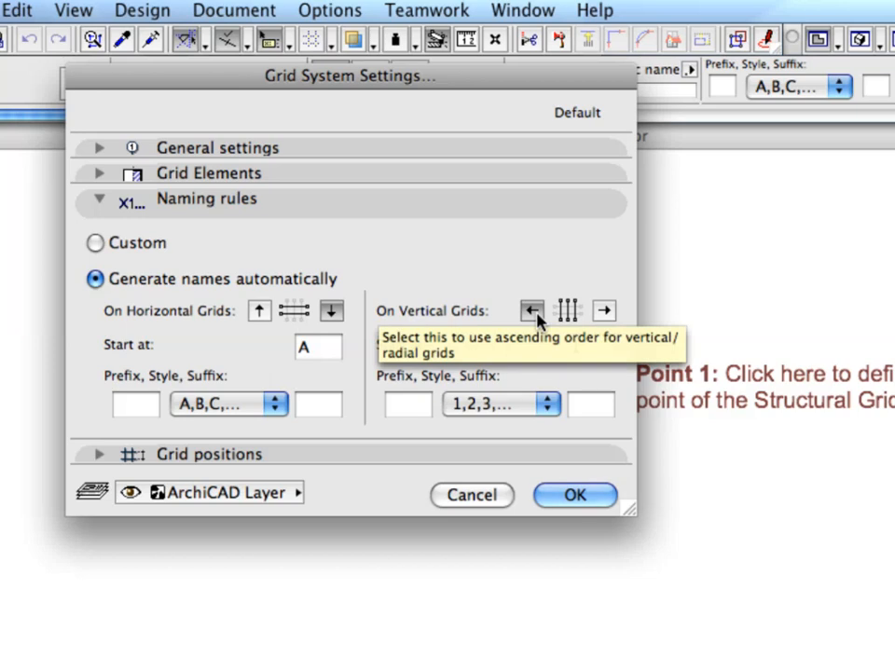
click(96, 197)
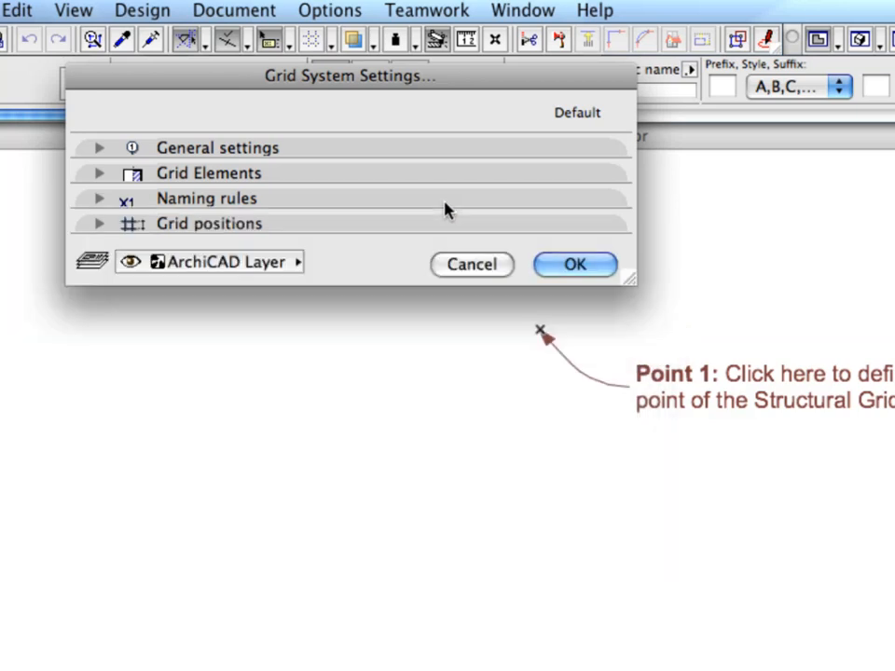
click(97, 223)
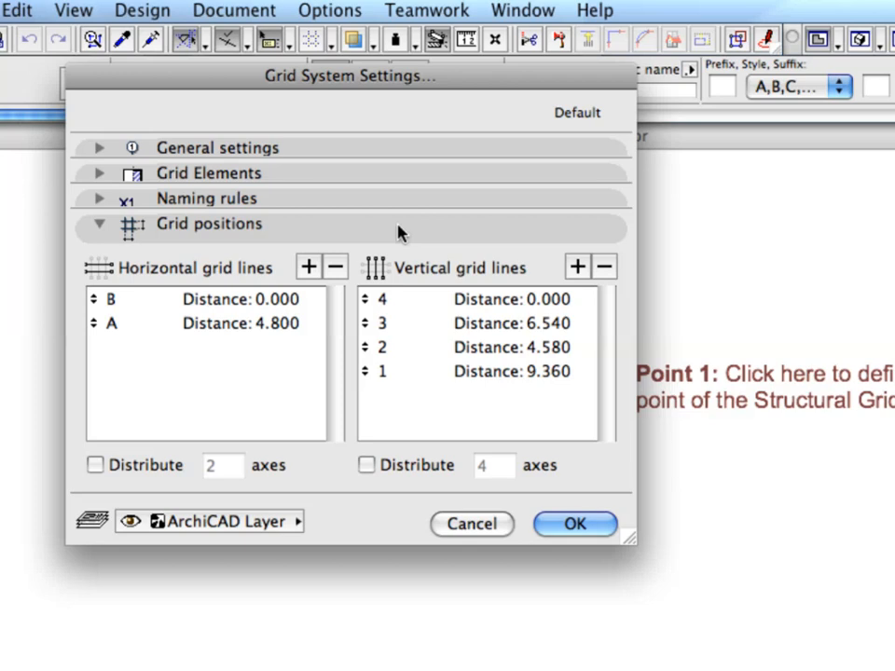
Add horizontal lines A–F at 5.000 spacing and delete vertical lines down to two, 5.470 apart.
click(186, 324)
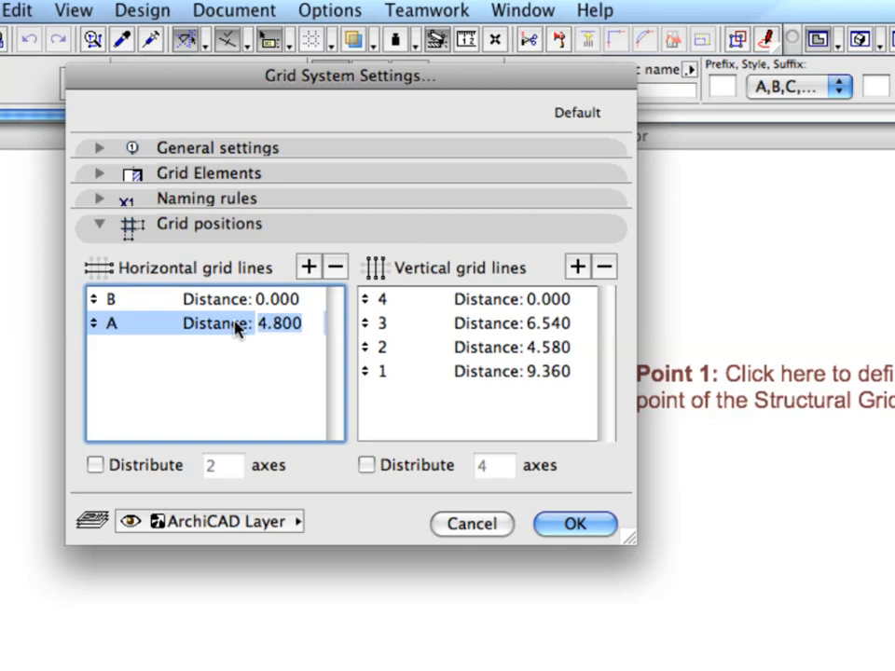
mouse_move(309, 267)
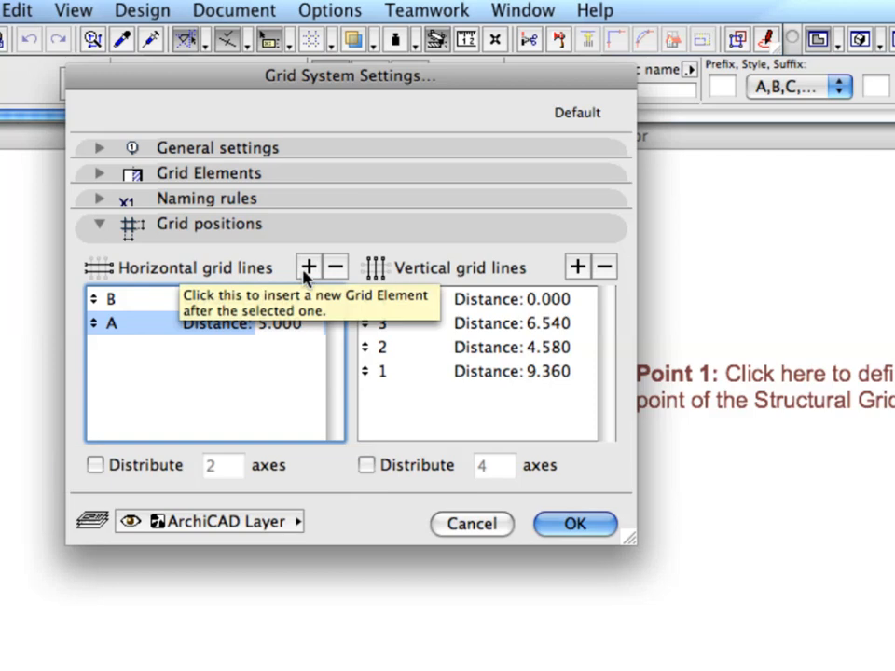
click(309, 269)
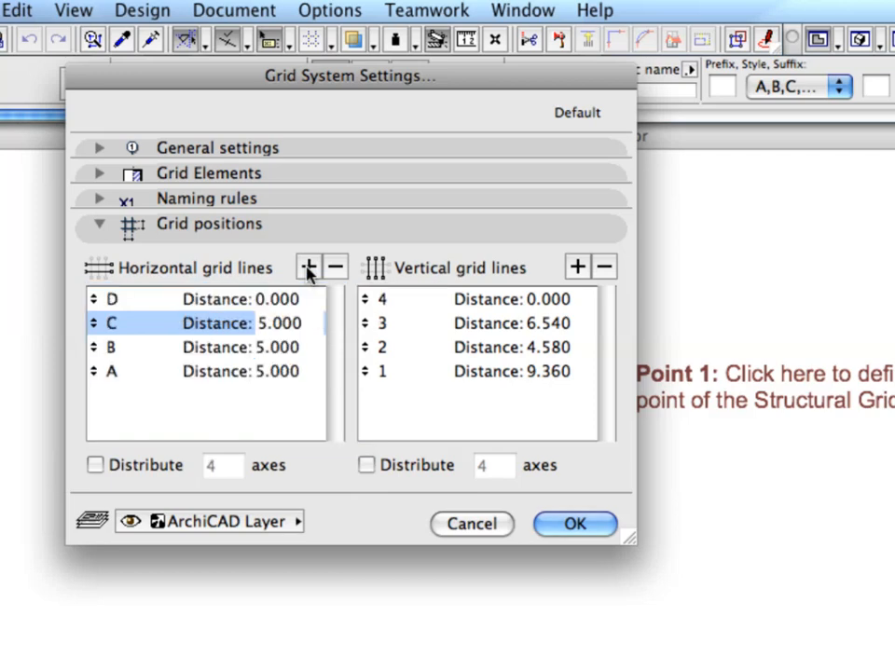
click(307, 266)
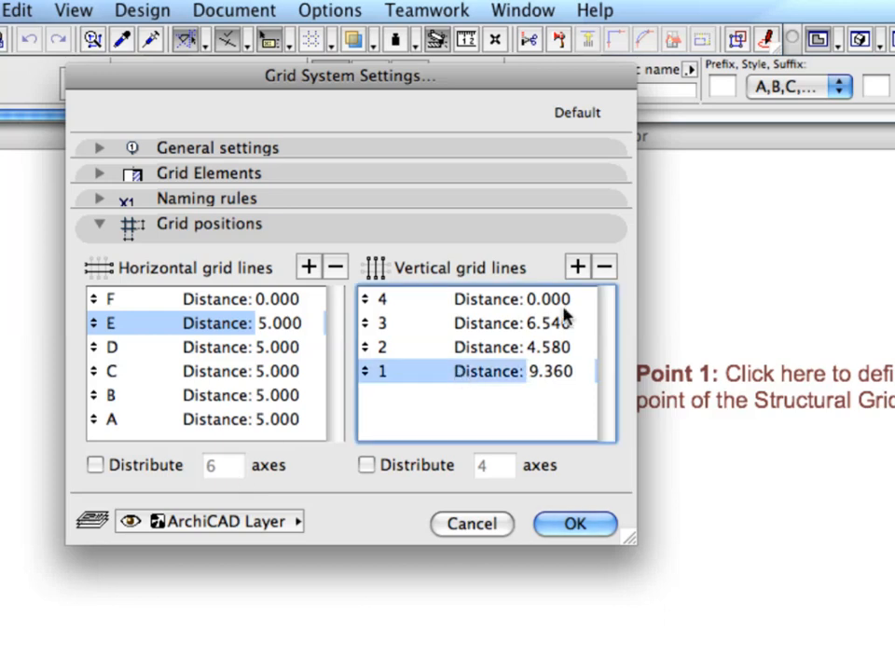
click(604, 266)
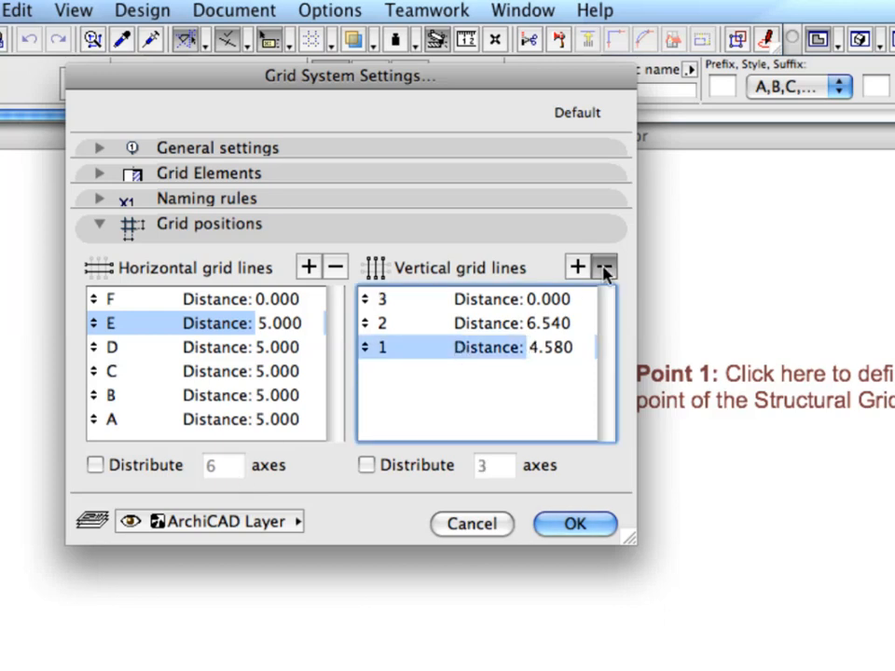
click(604, 269)
text(5.470)
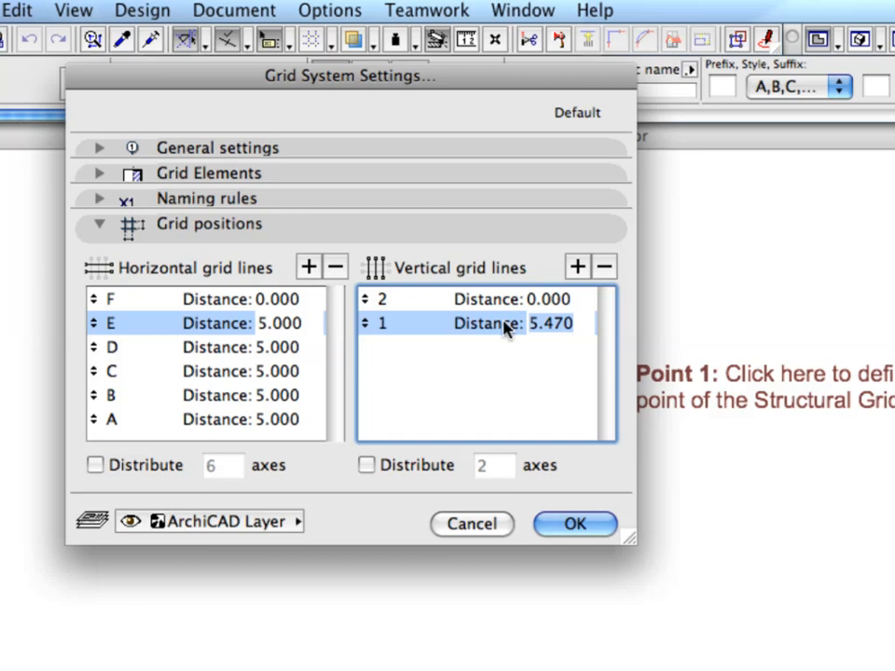
mouse_move(462, 391)
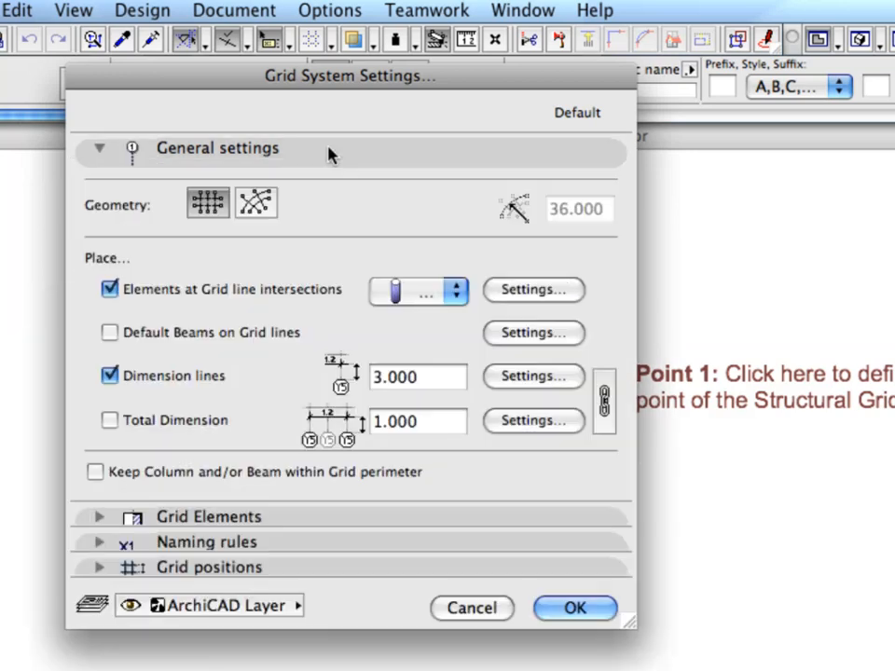
mouse_move(533, 291)
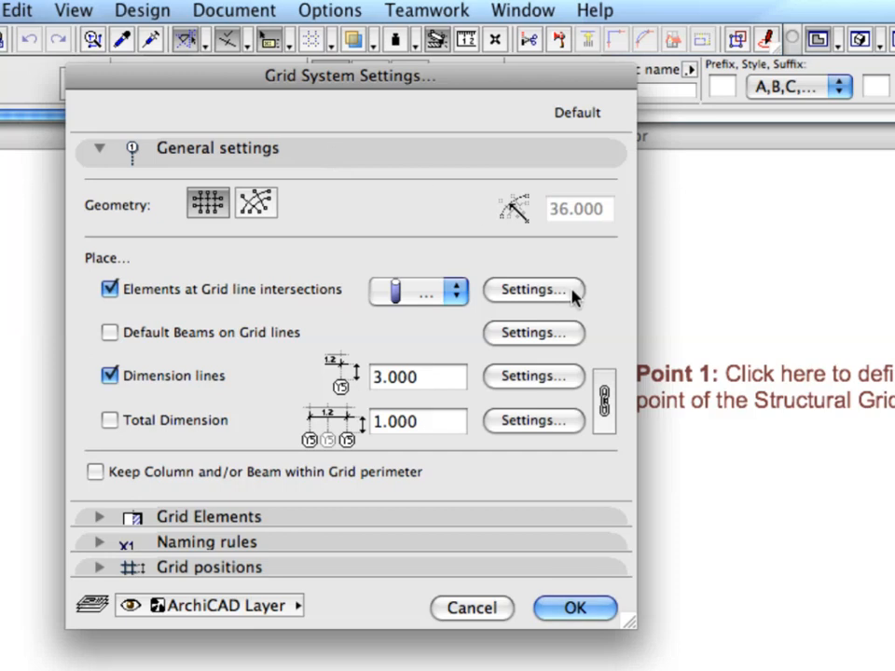
Apply the Column-01 favourite to the columns at grid intersections.
click(533, 291)
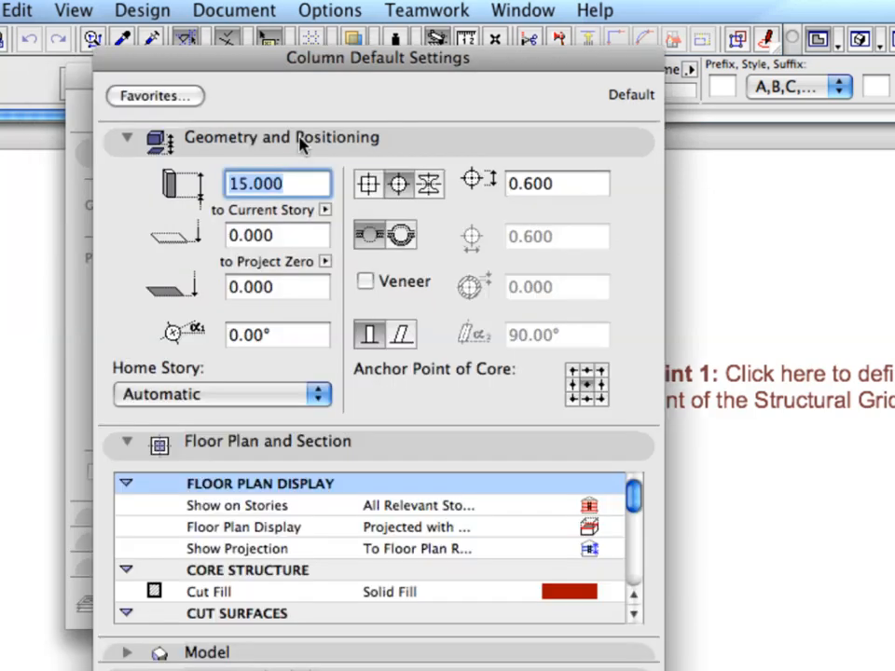
click(155, 95)
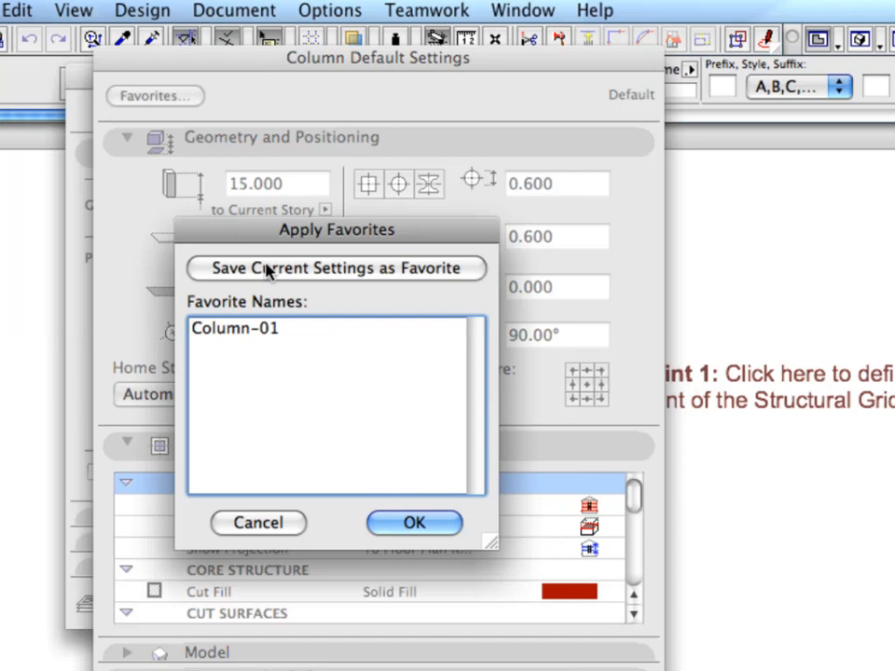
click(235, 328)
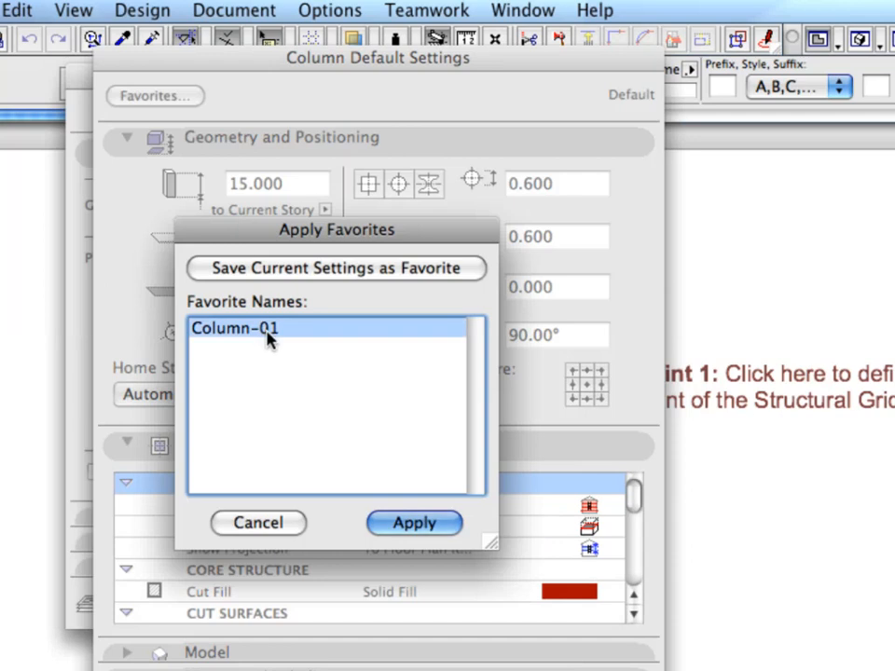
click(414, 522)
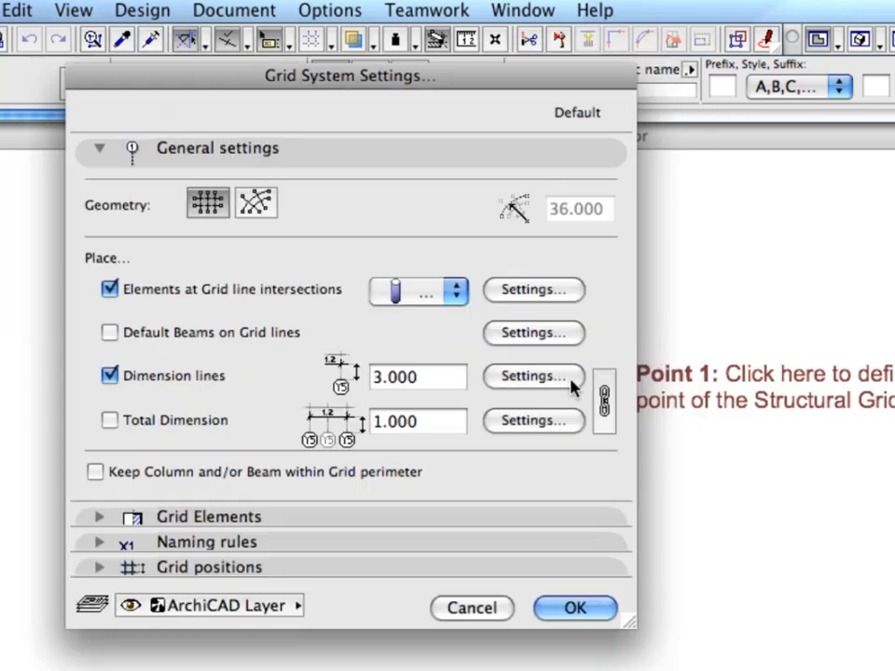
Apply the Dimension-01 favourite to the grid dimension lines and accept the settings.
click(533, 377)
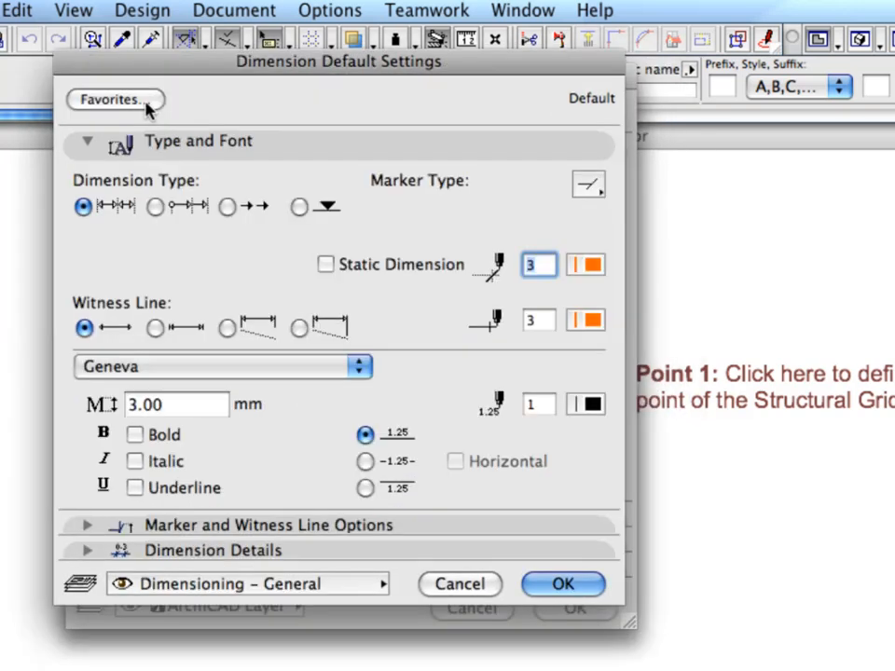
click(113, 99)
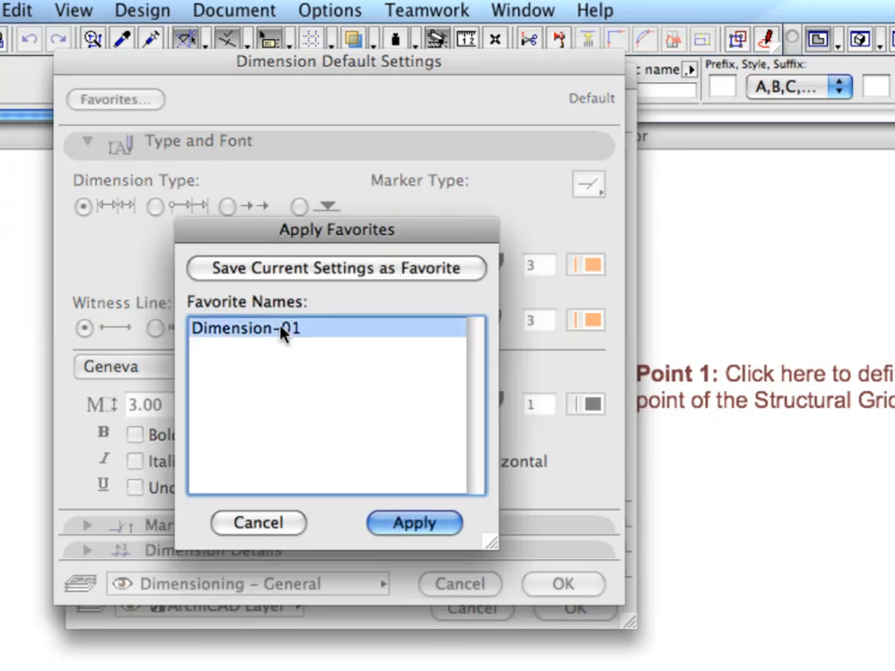
mouse_move(372, 425)
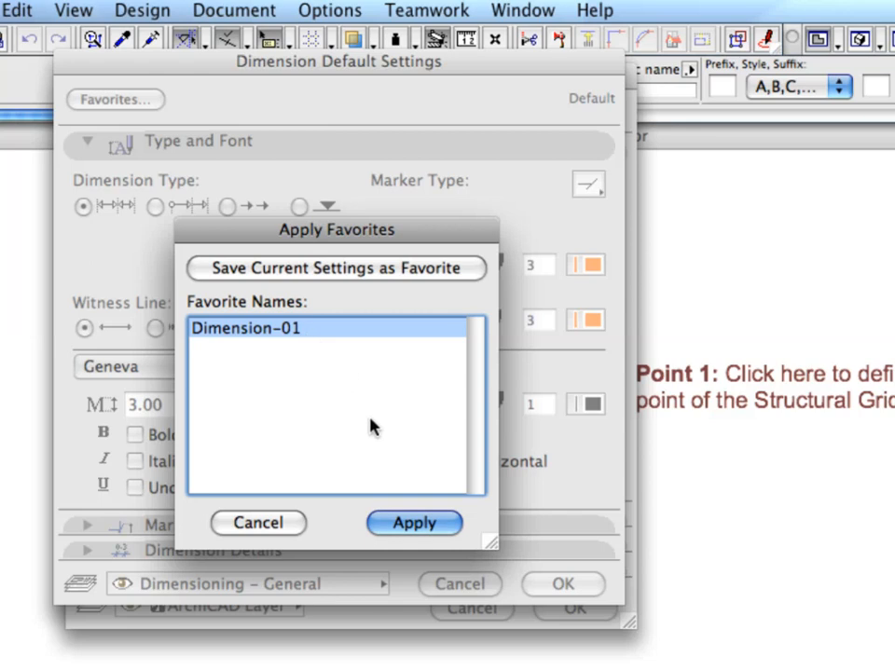
click(414, 522)
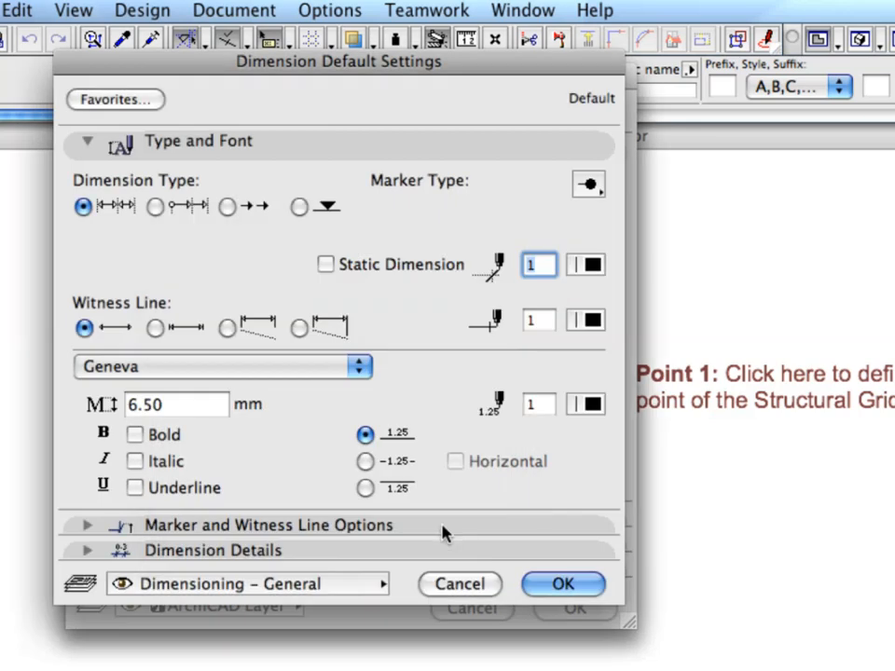
click(563, 585)
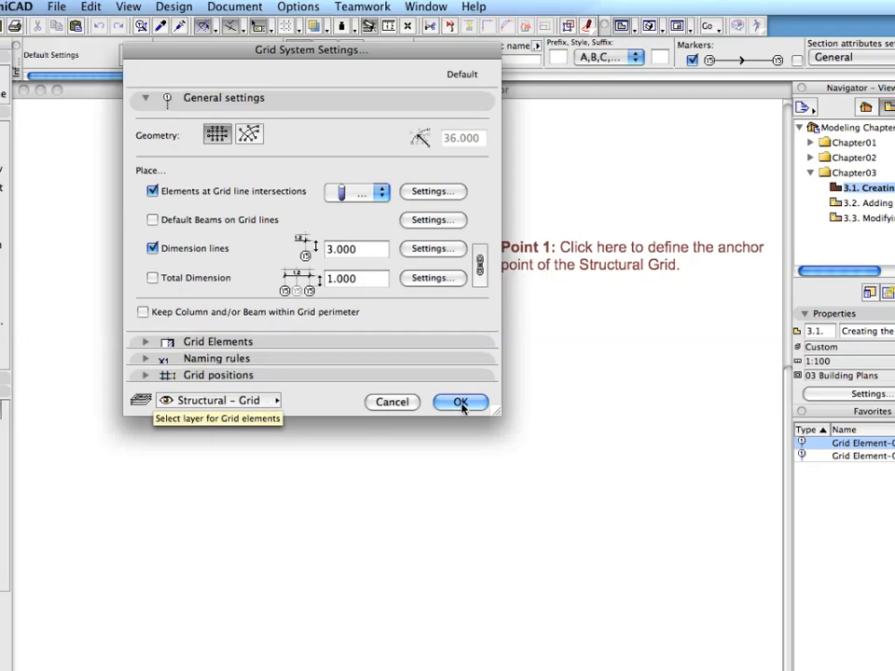
Accept the grid settings and anchor the grid at Point 1 on the plan.
click(458, 403)
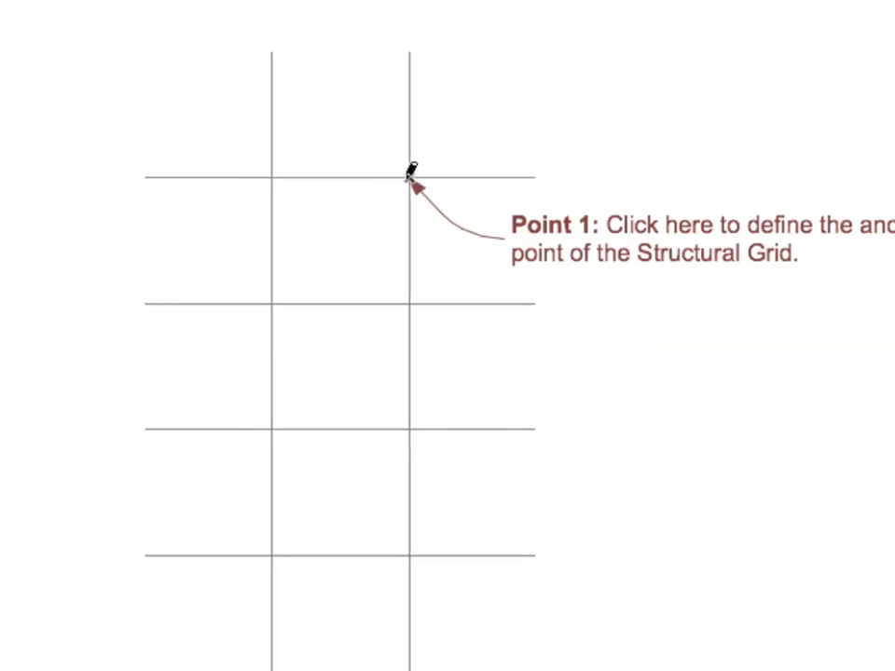
click(406, 175)
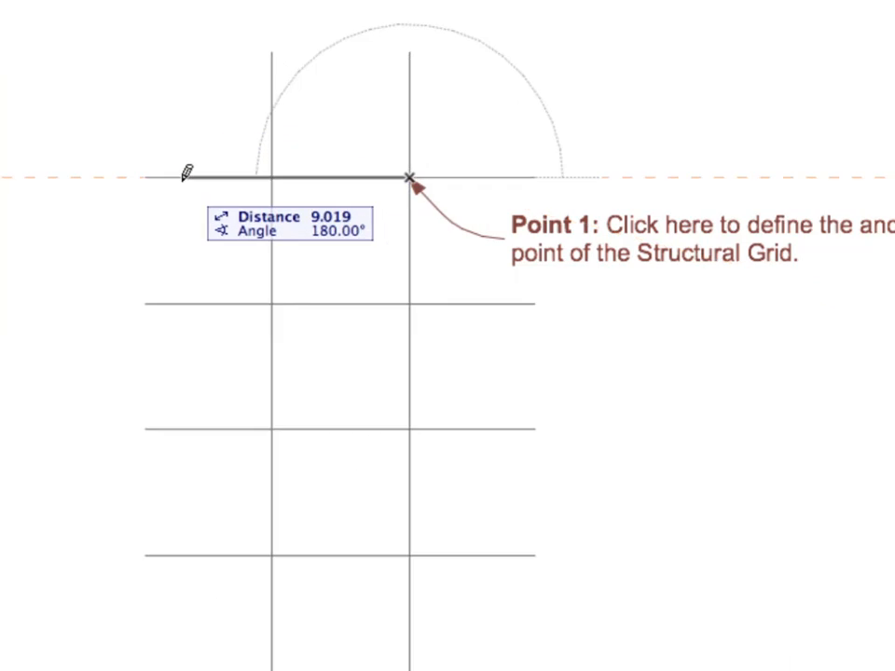